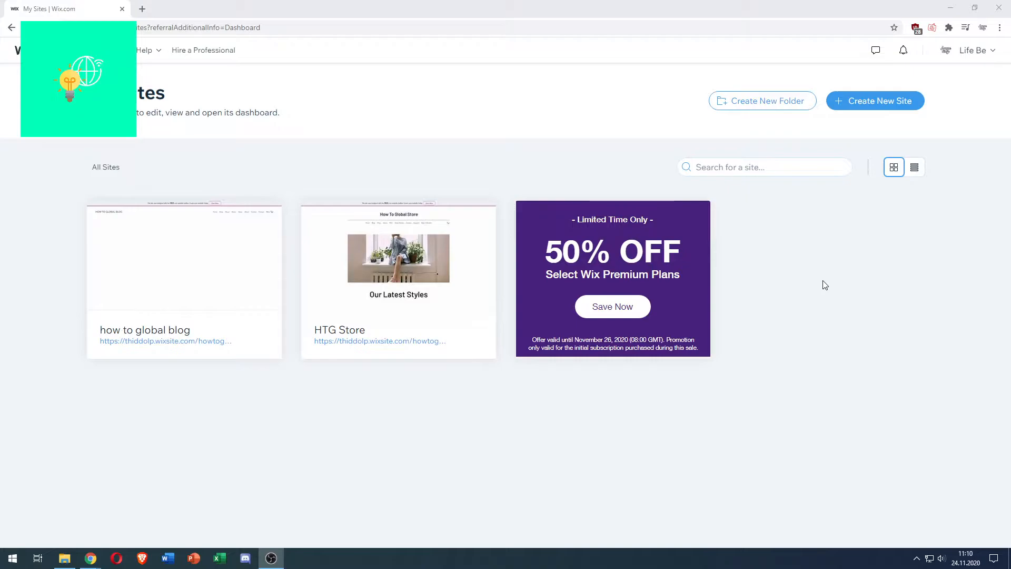
mouse_move(286, 121)
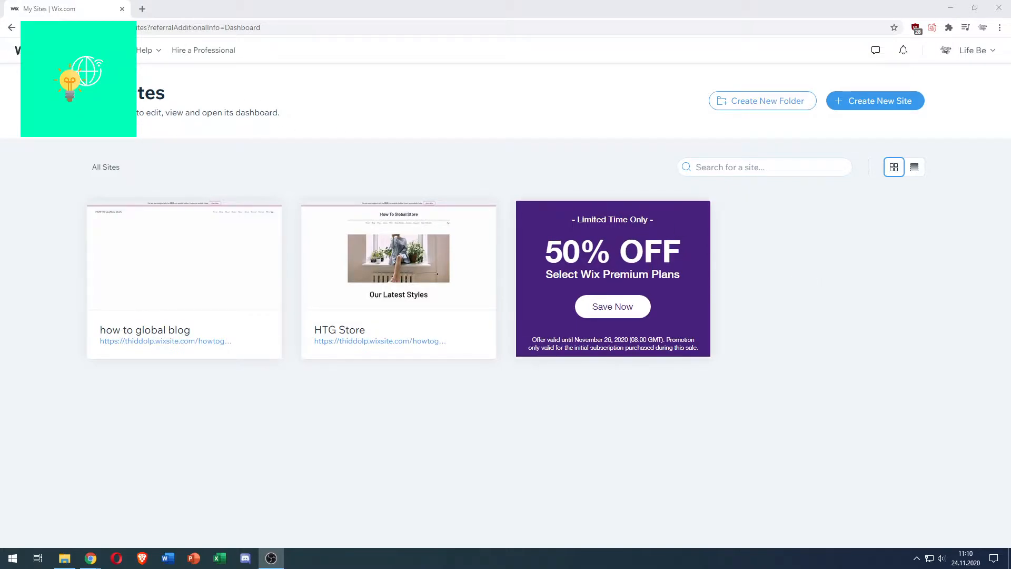
mouse_move(398, 253)
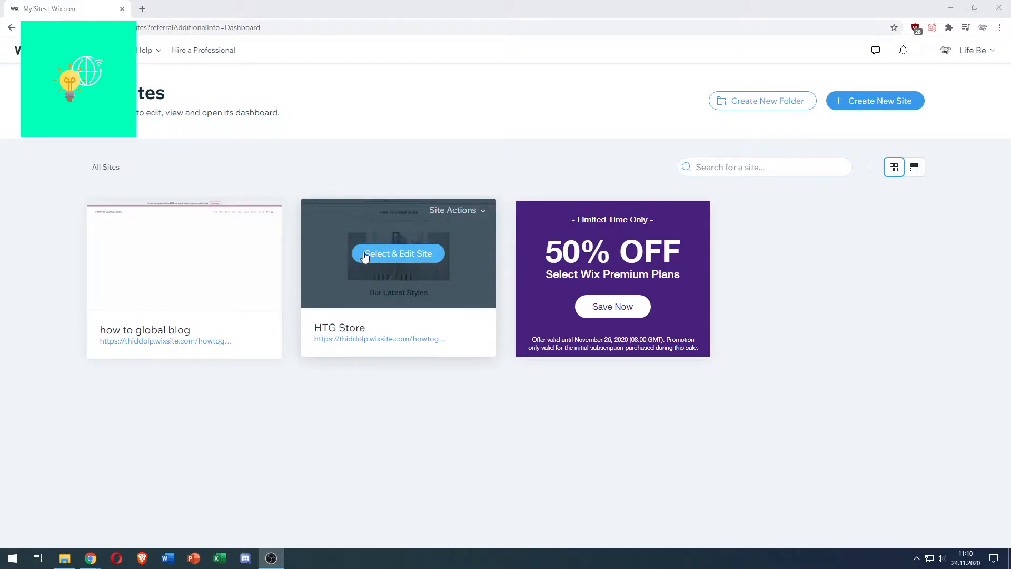
Open the HTG Store site's dashboard from the My Sites page.
click(398, 253)
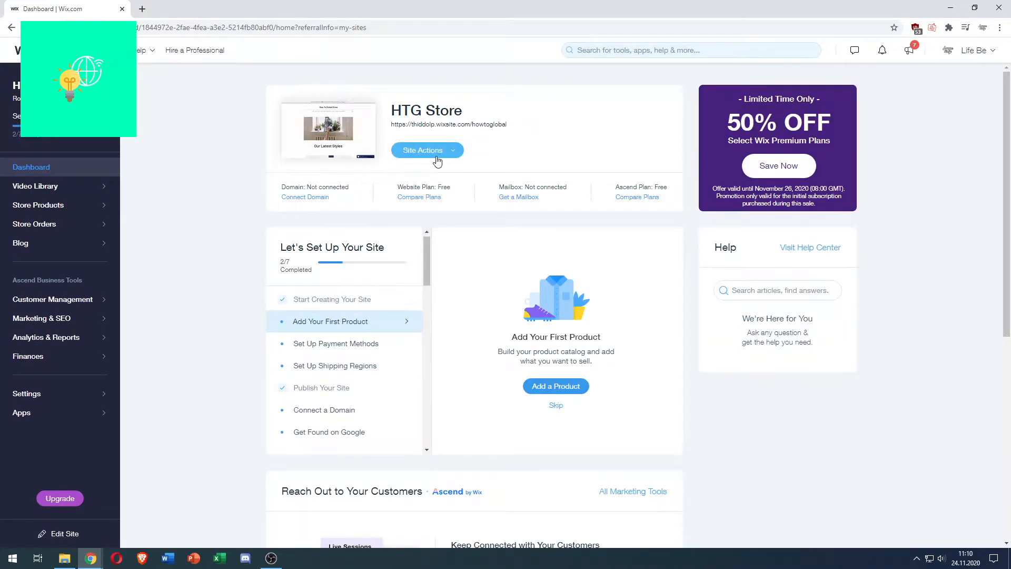
Open the HTG Store site in the site builder via Site Actions > Edit Site.
click(423, 150)
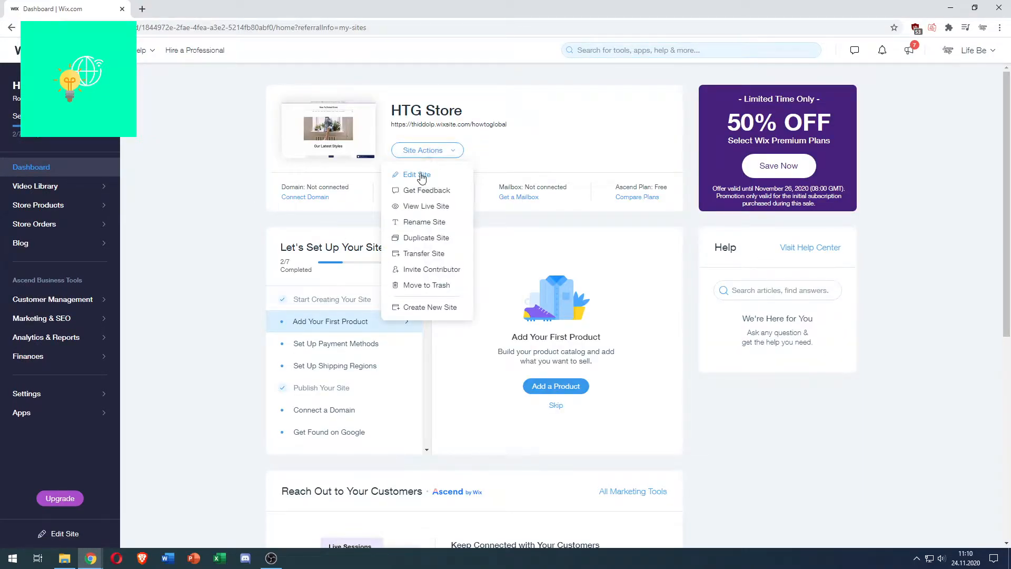
click(415, 174)
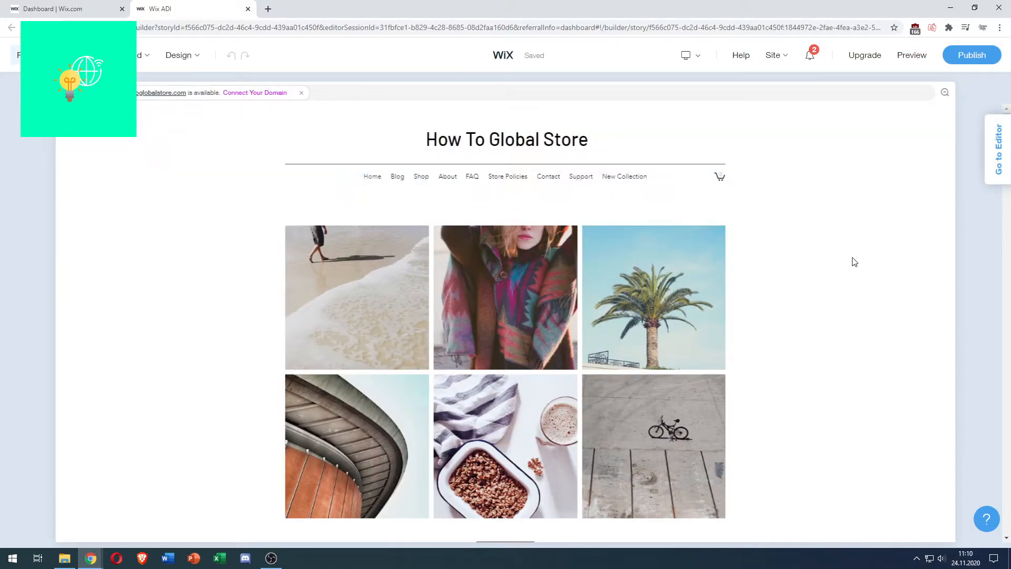
Request moving the store site from ADI to the full Wix Editor via the Site menu.
click(504, 370)
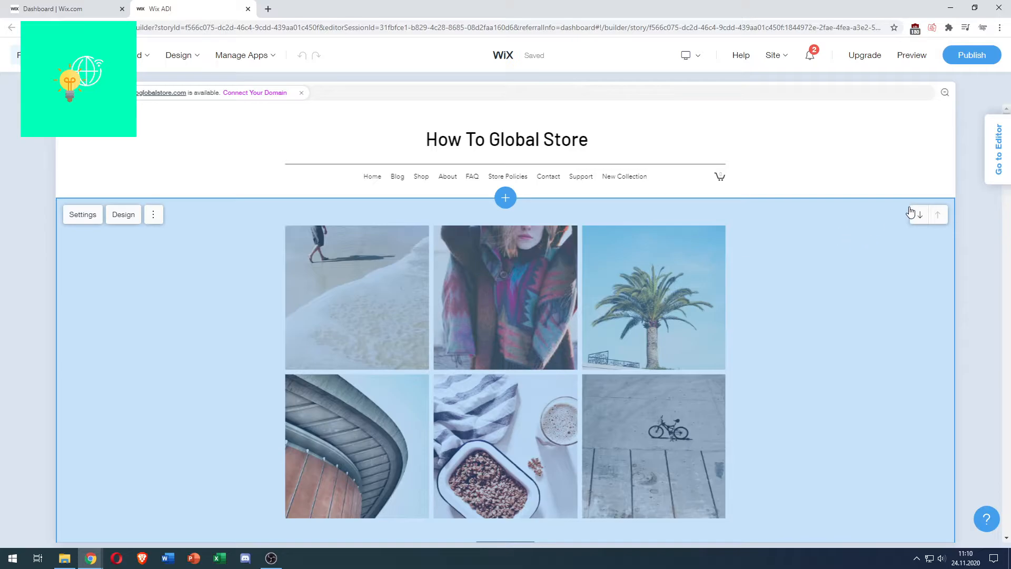
click(773, 55)
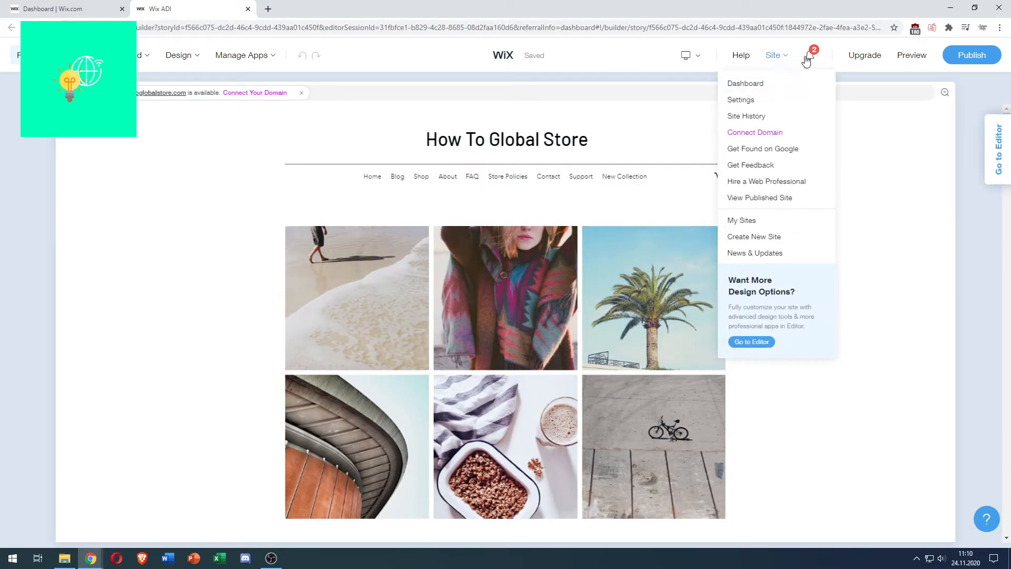
mouse_move(751, 341)
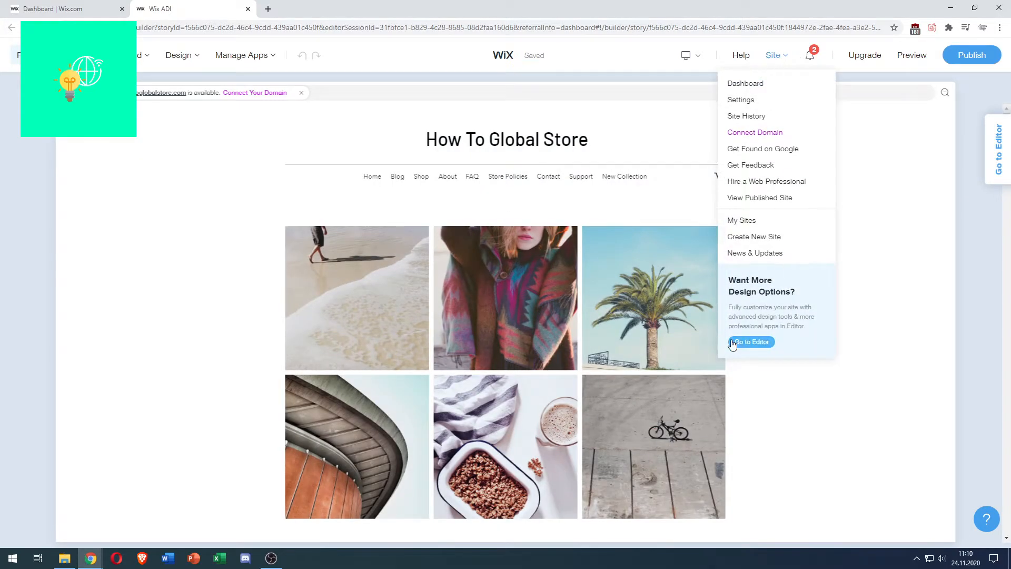
mouse_move(741, 352)
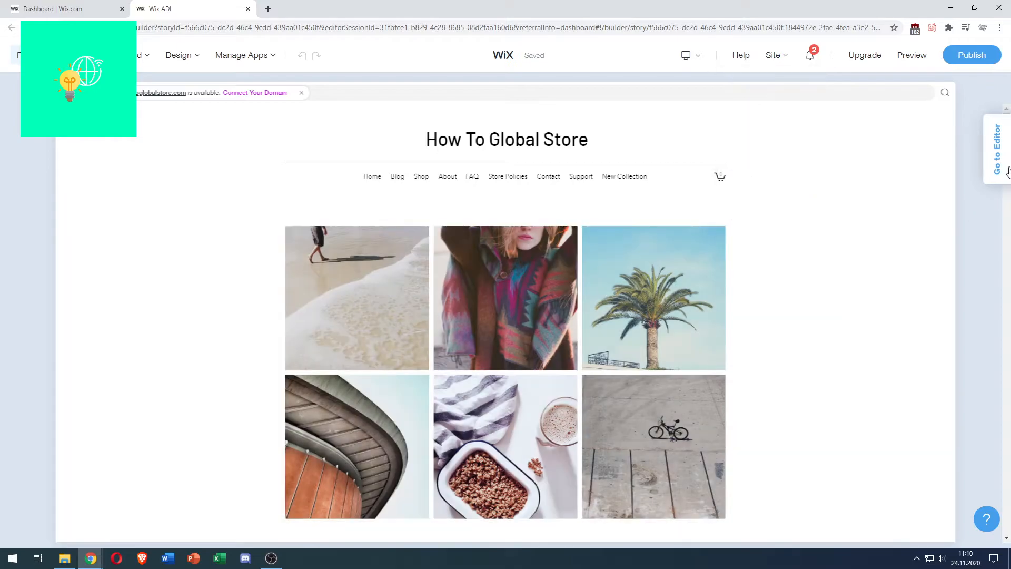
mouse_move(998, 155)
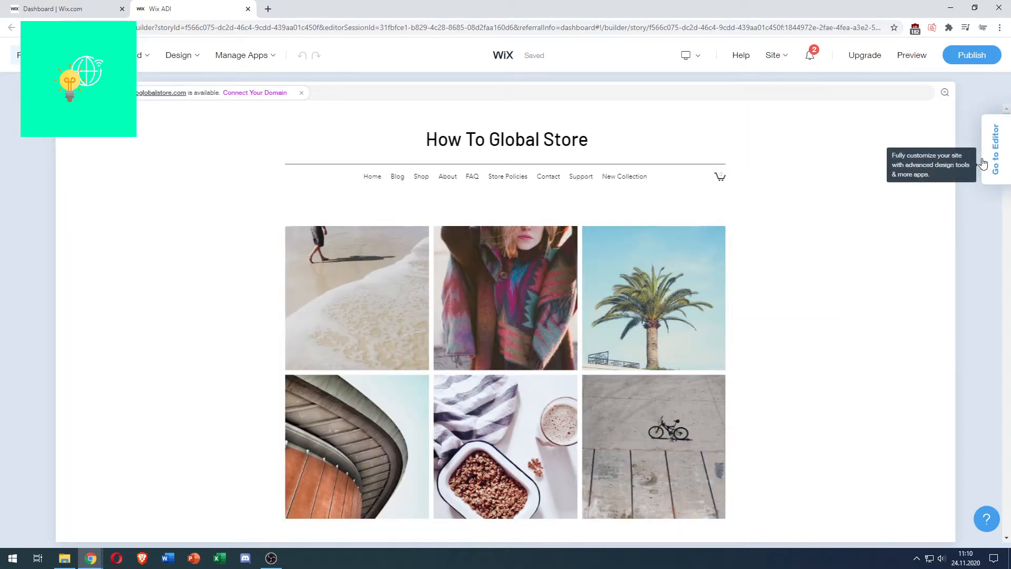
click(773, 55)
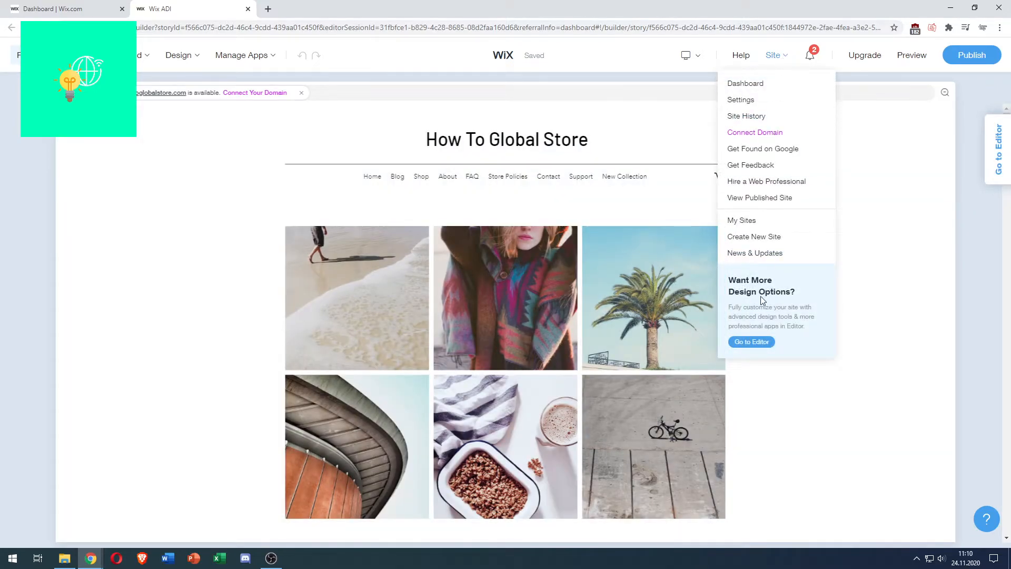
click(751, 341)
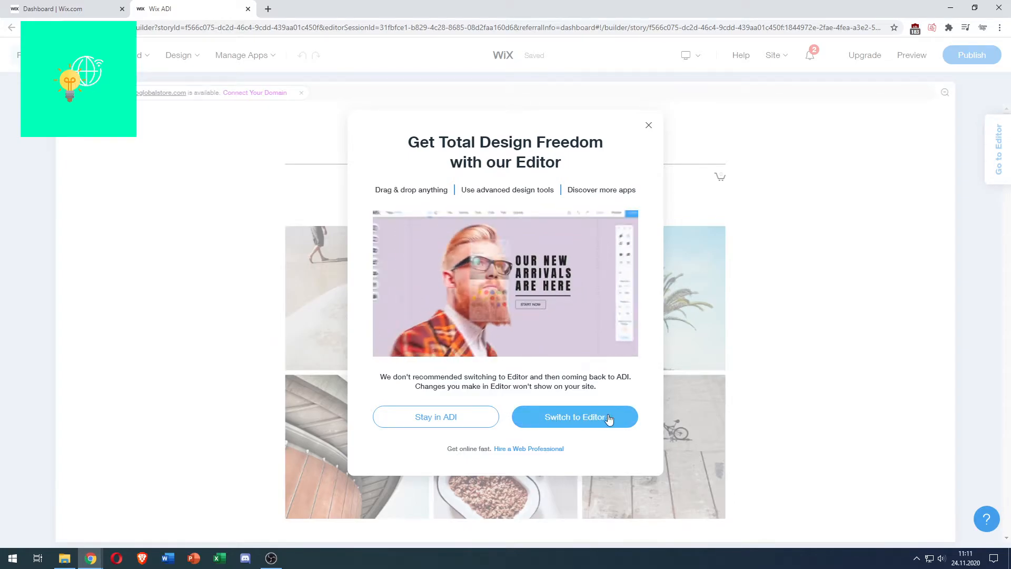
click(573, 417)
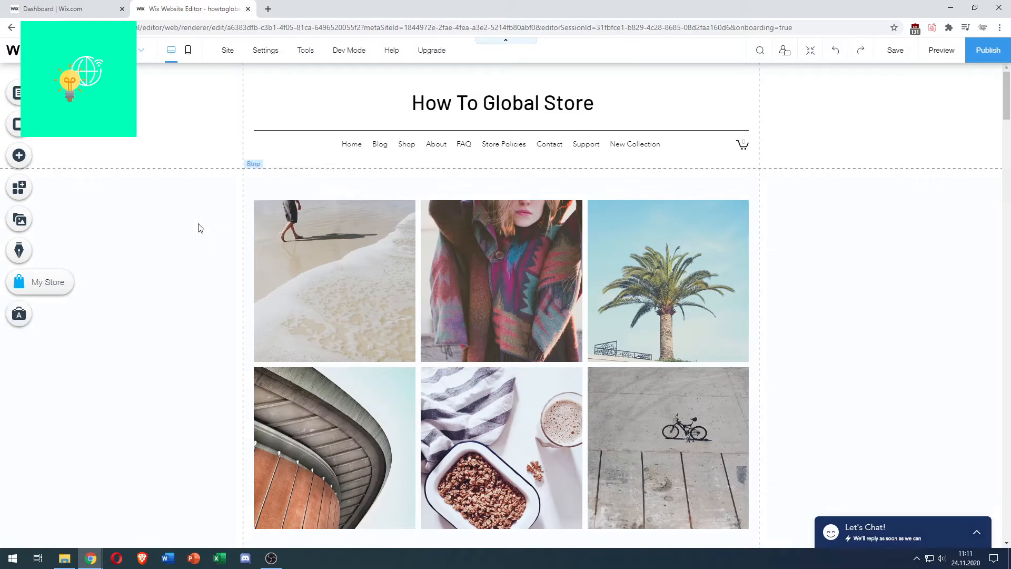
mouse_move(195, 226)
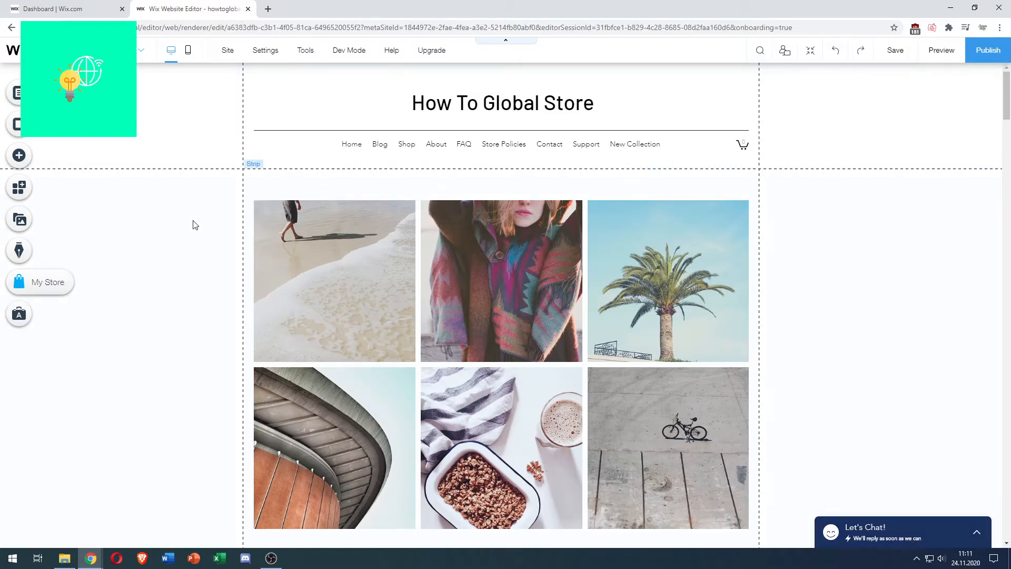
Bring up the add-elements catalogue and the editor search box on the store page.
scroll(down, 3)
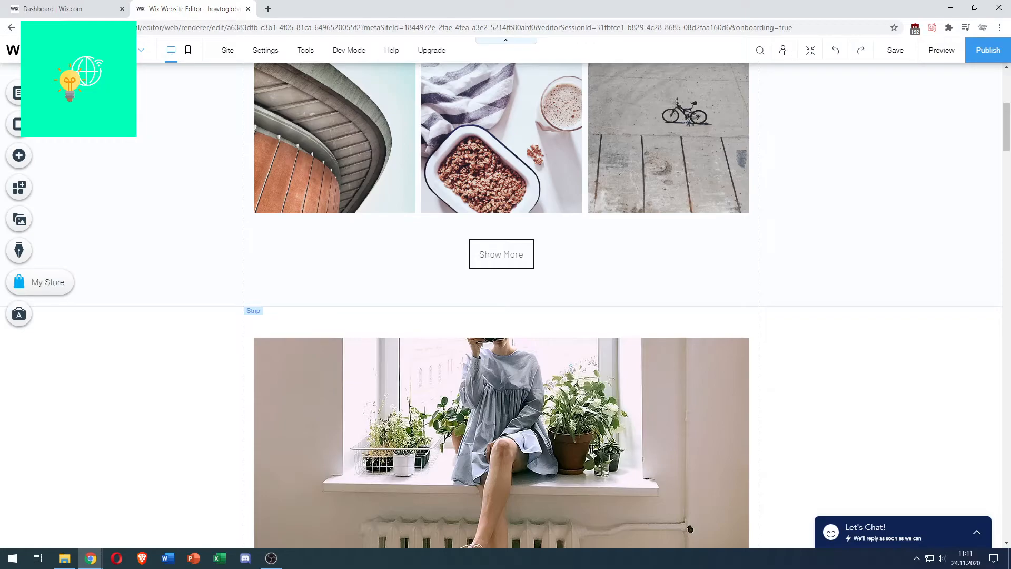
mouse_move(19, 156)
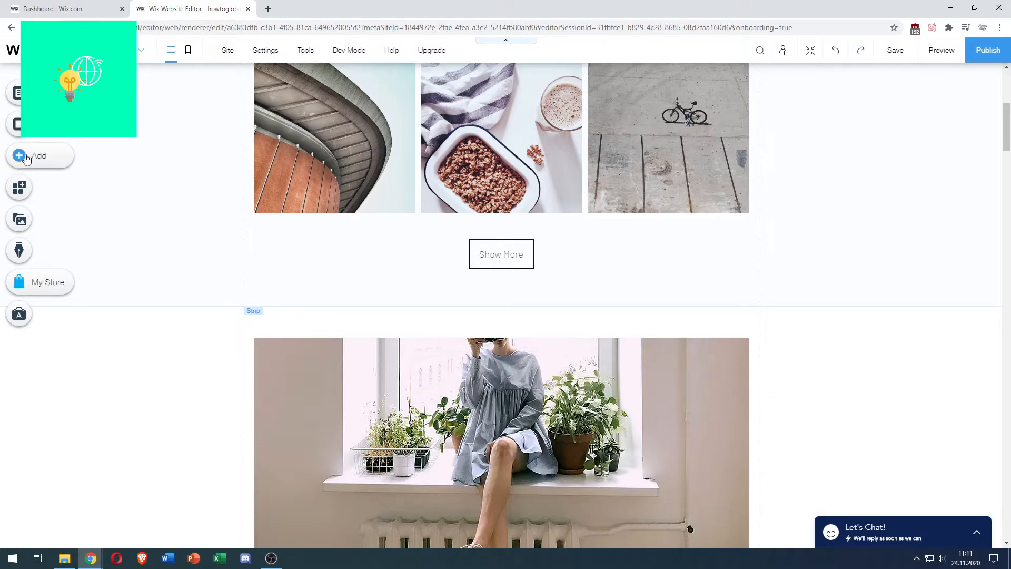
click(39, 155)
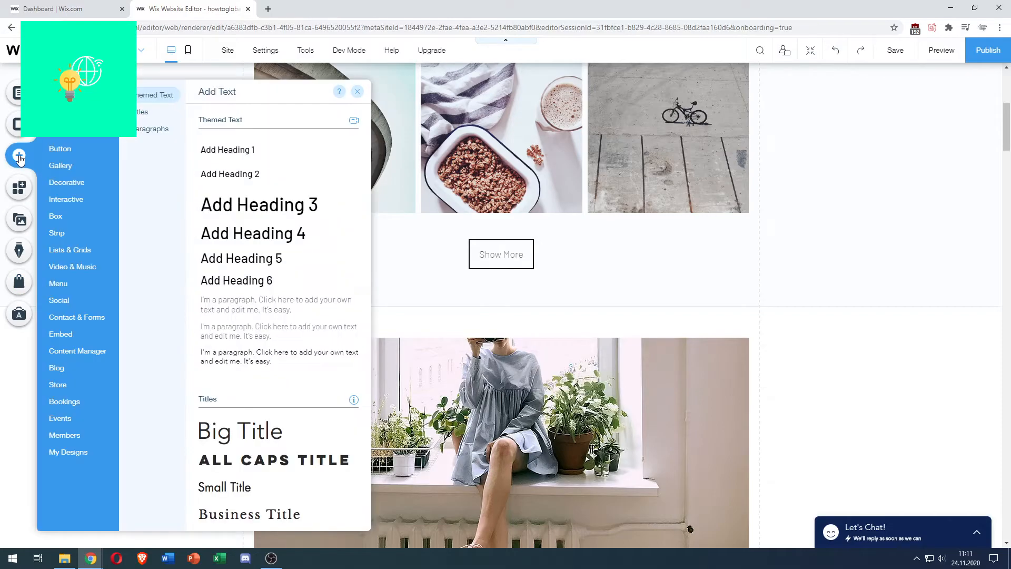
mouse_move(29, 162)
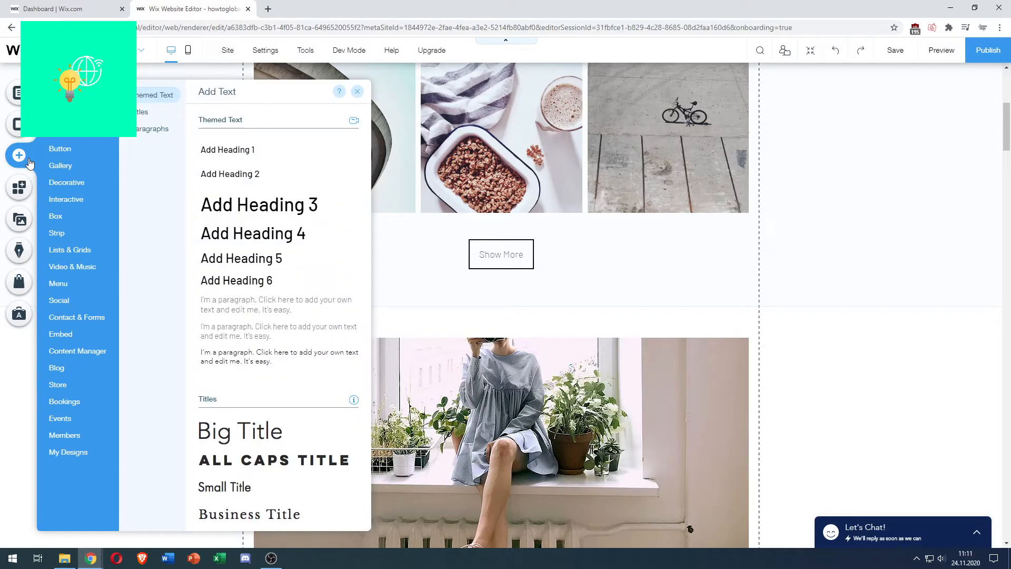
mouse_move(90, 146)
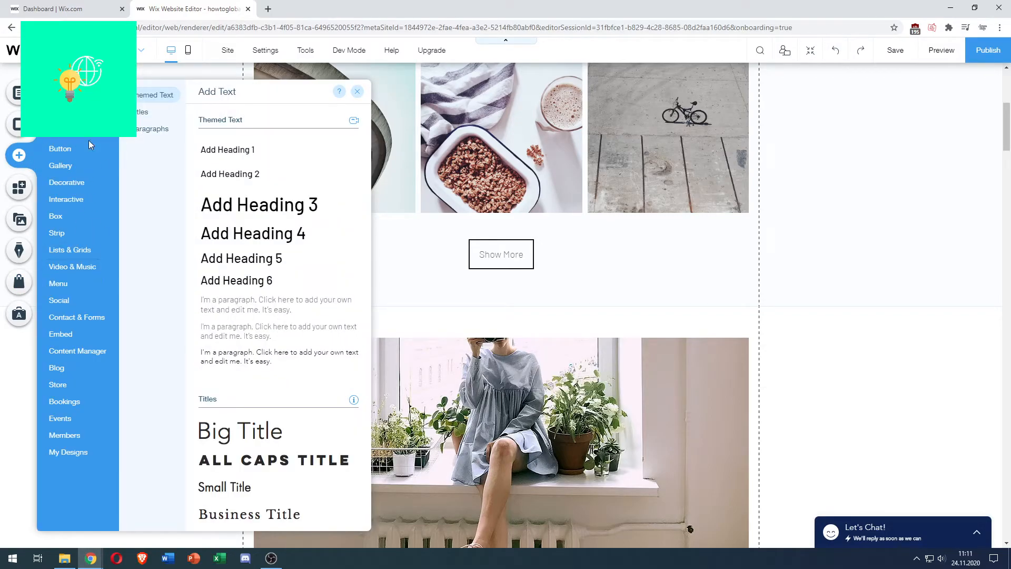
click(759, 50)
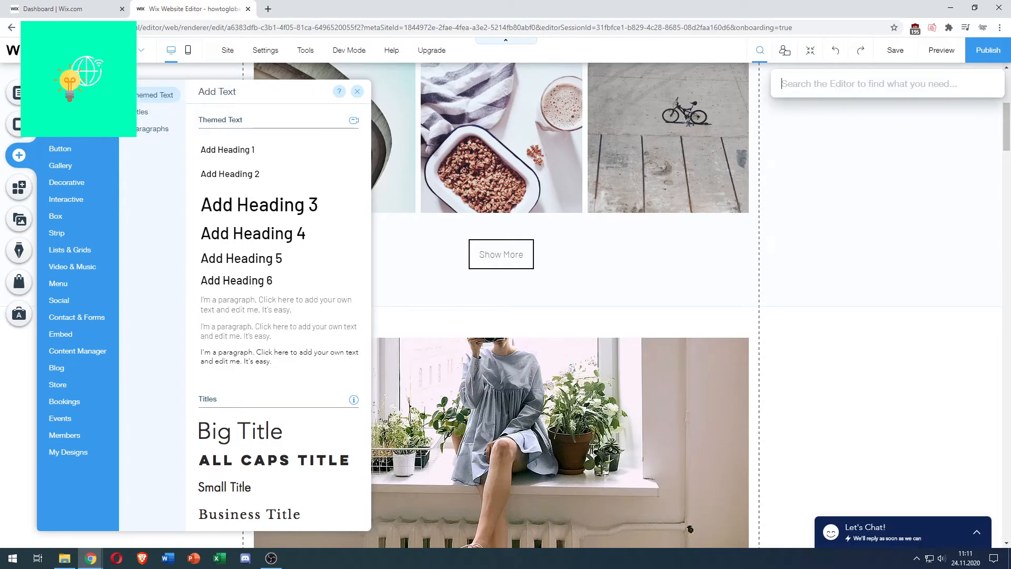
Search the editor for 'html', view the Embeds results, then close the search.
text(html)
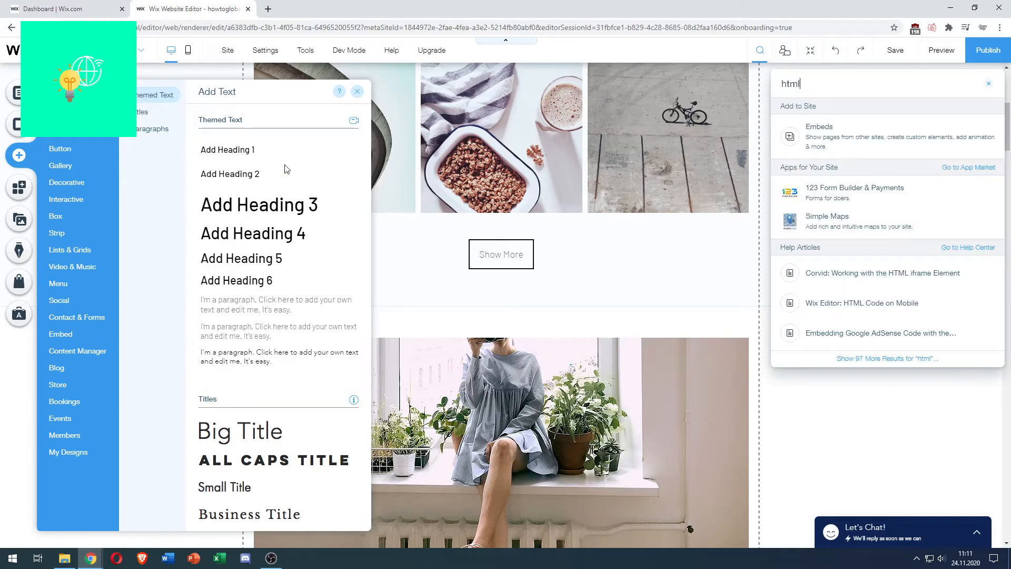
click(60, 334)
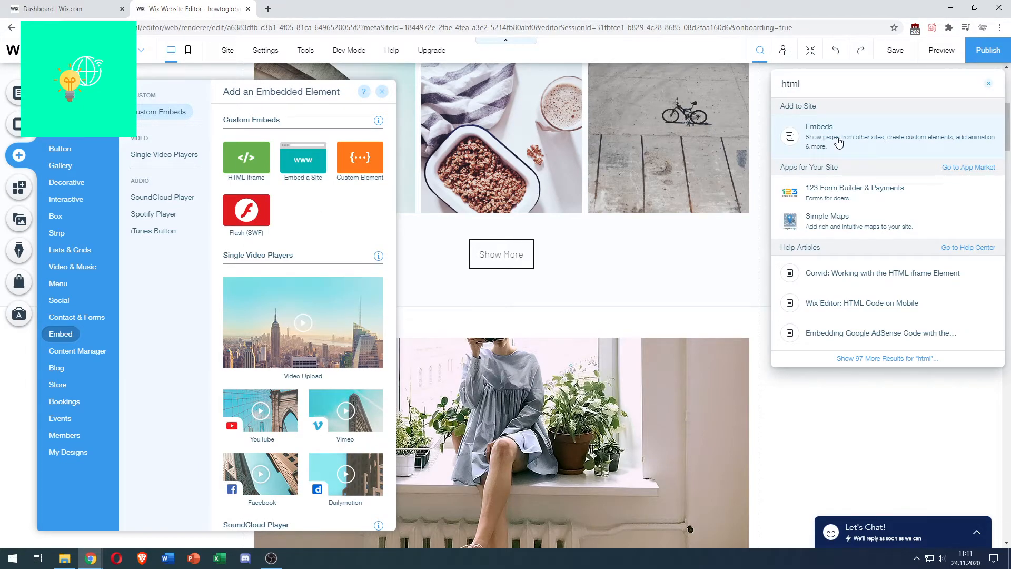
mouse_move(778, 140)
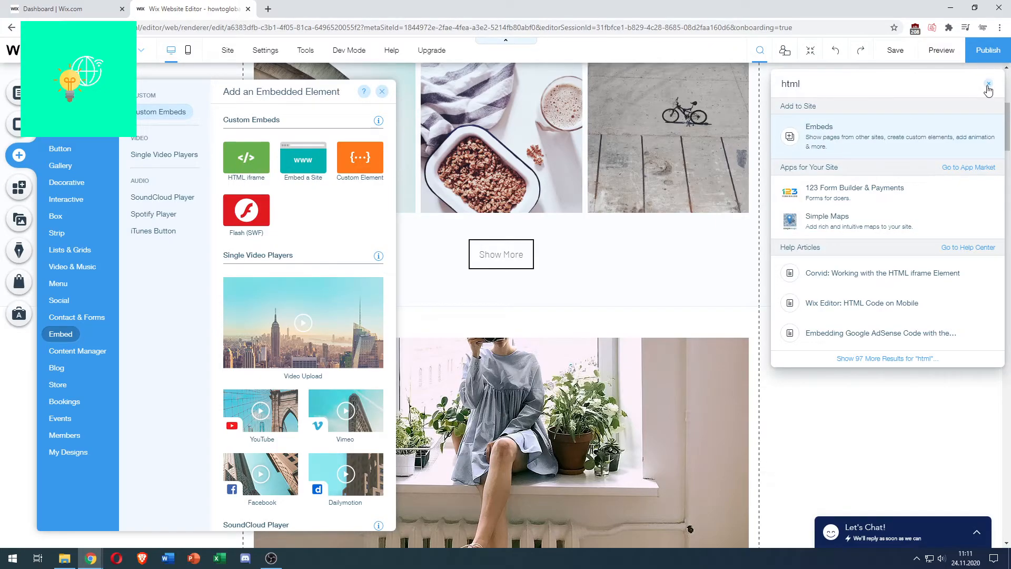
click(381, 92)
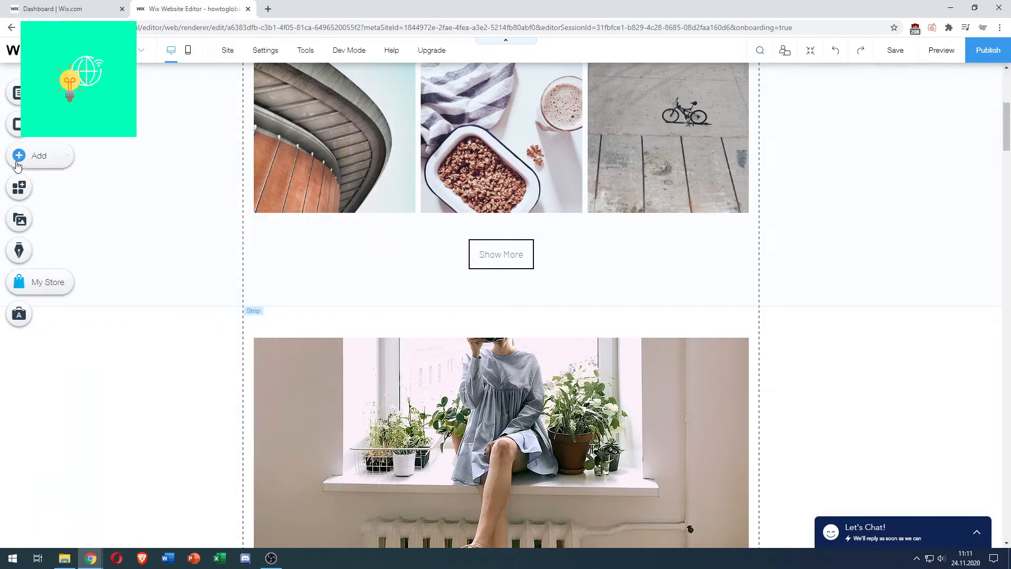
Show the Embed category of the add-elements catalogue with the HTML iframe option.
click(39, 156)
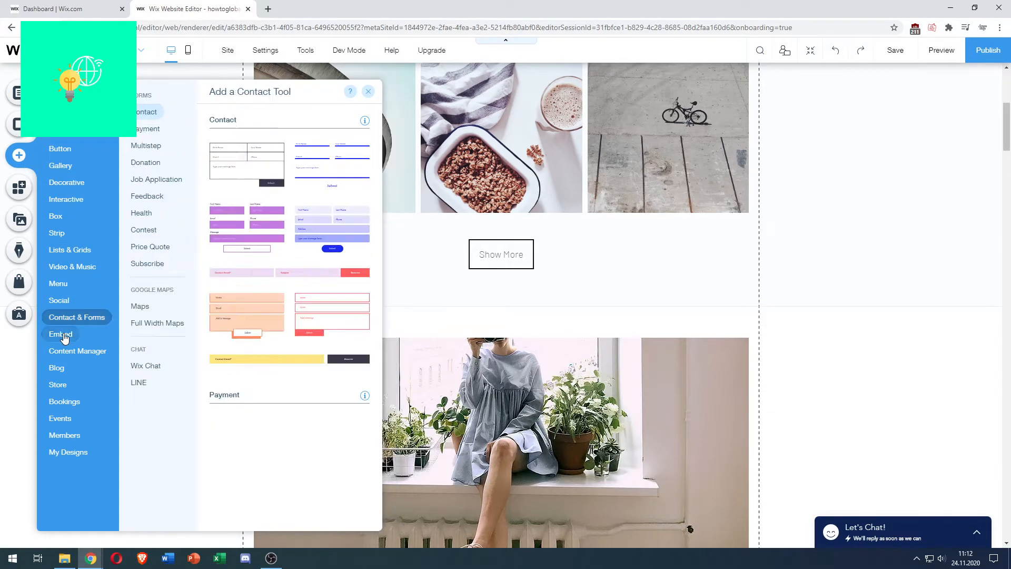
click(60, 334)
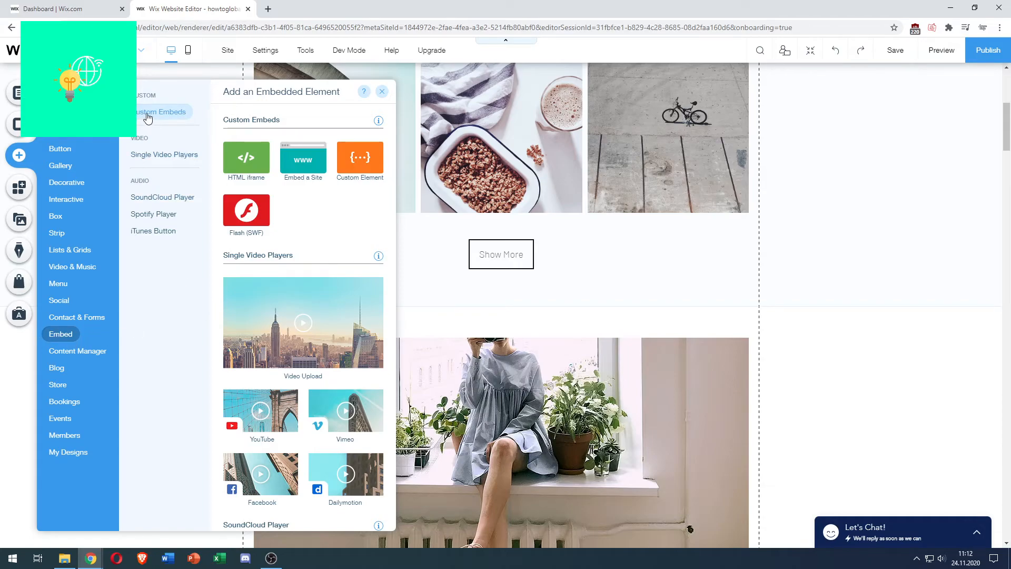
mouse_move(245, 158)
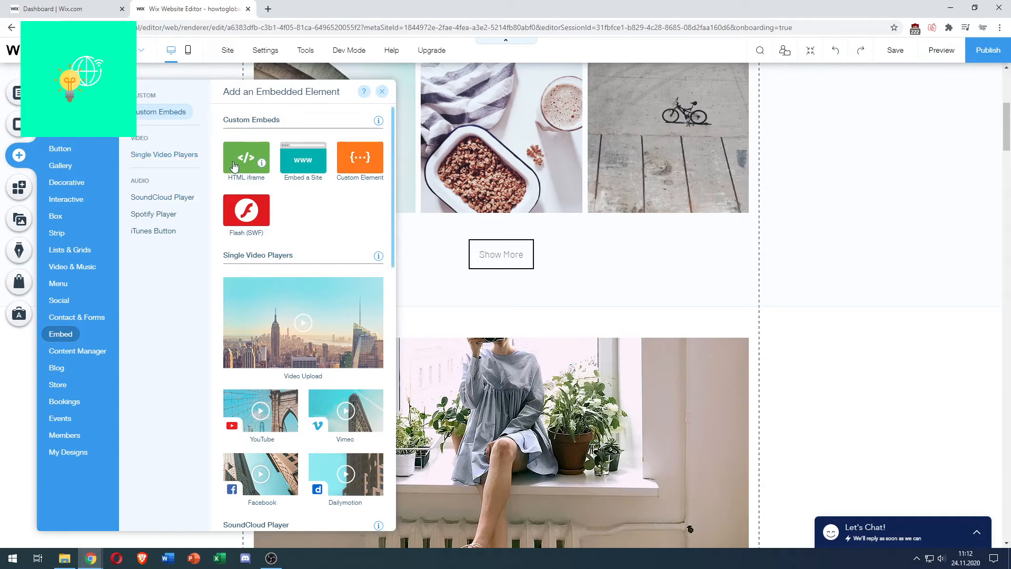
mouse_move(245, 158)
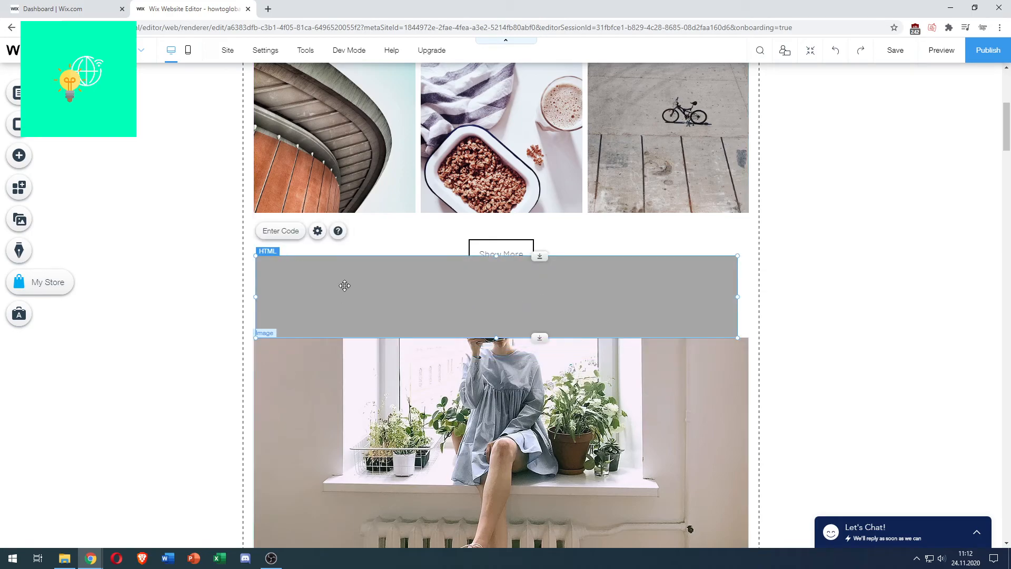
mouse_move(273, 250)
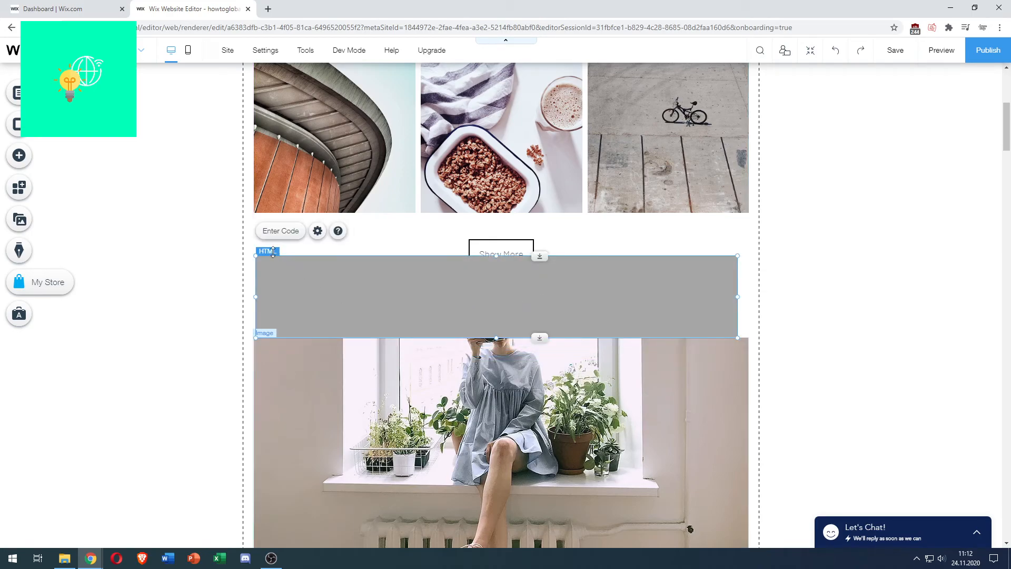
Open the HTML Settings code box for the new iframe element under the gallery.
click(317, 231)
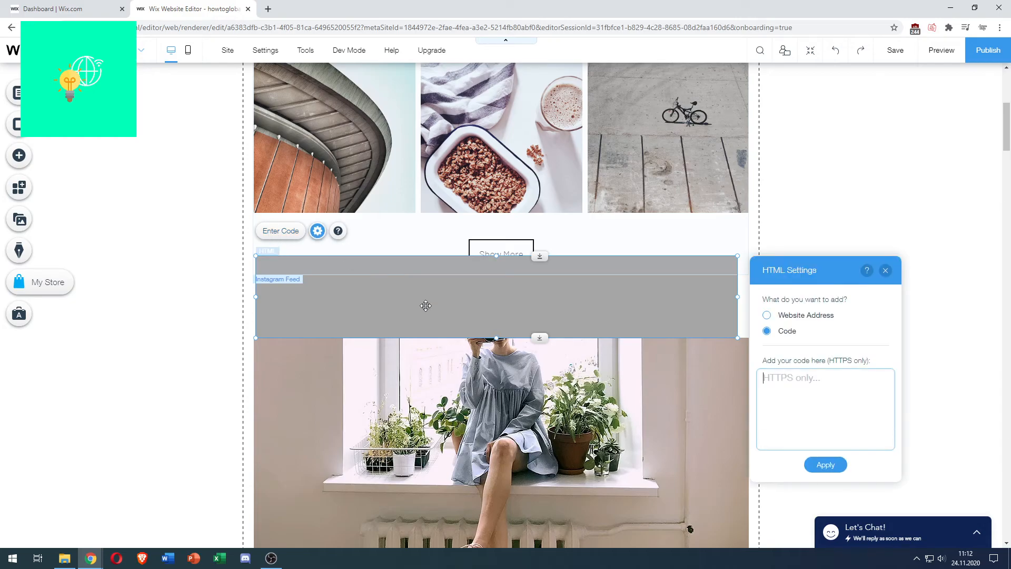